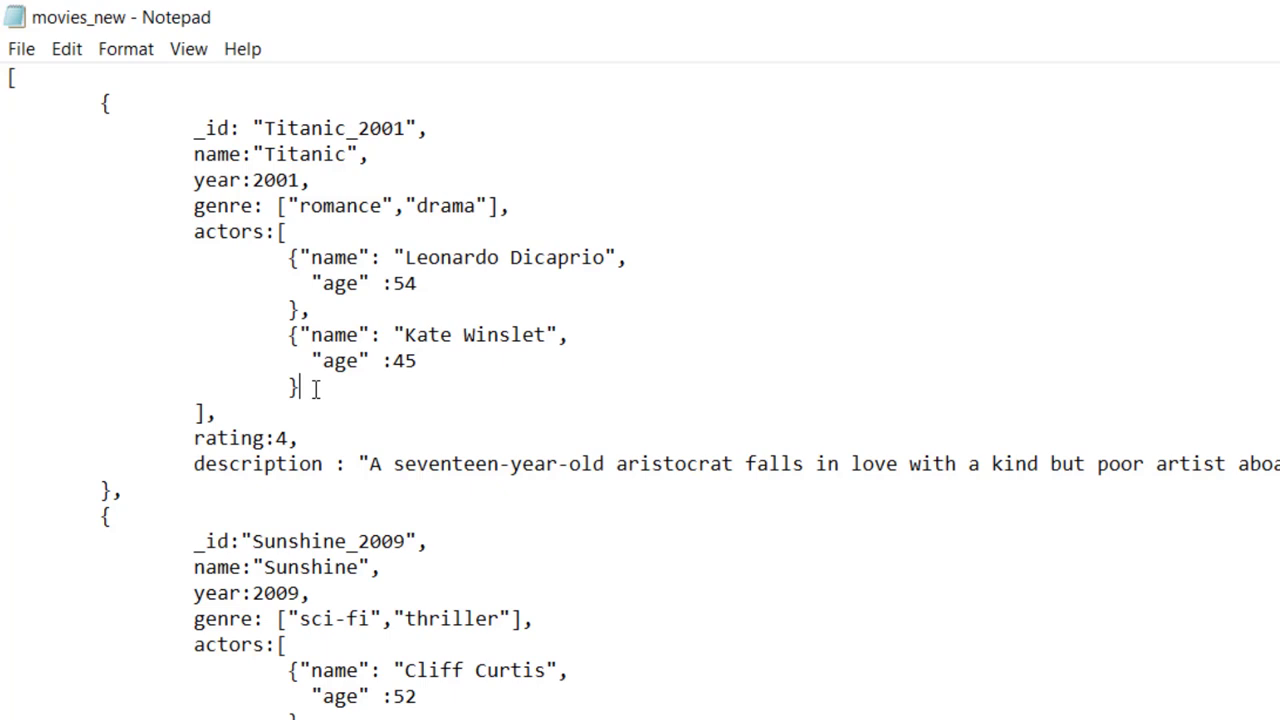
Handwrite the filter {name:"Titanic"} and the start of the $push on "actors".
double_click(224, 232)
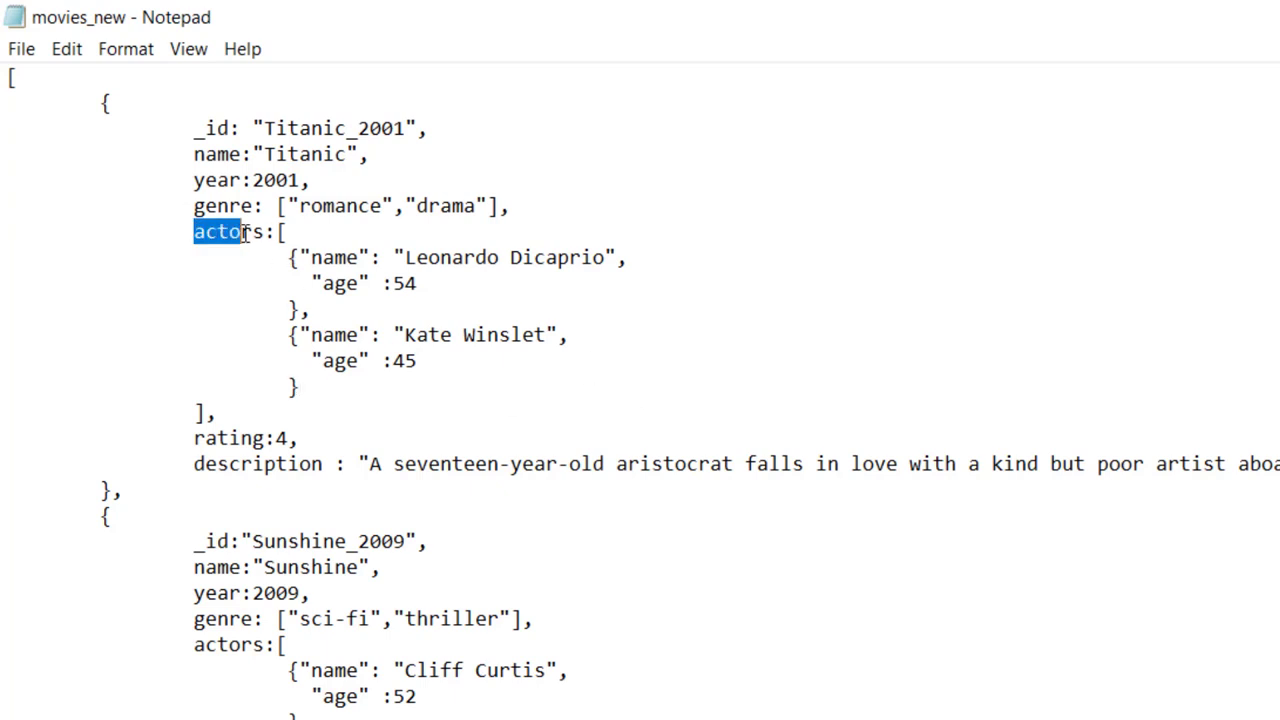
double_click(230, 232)
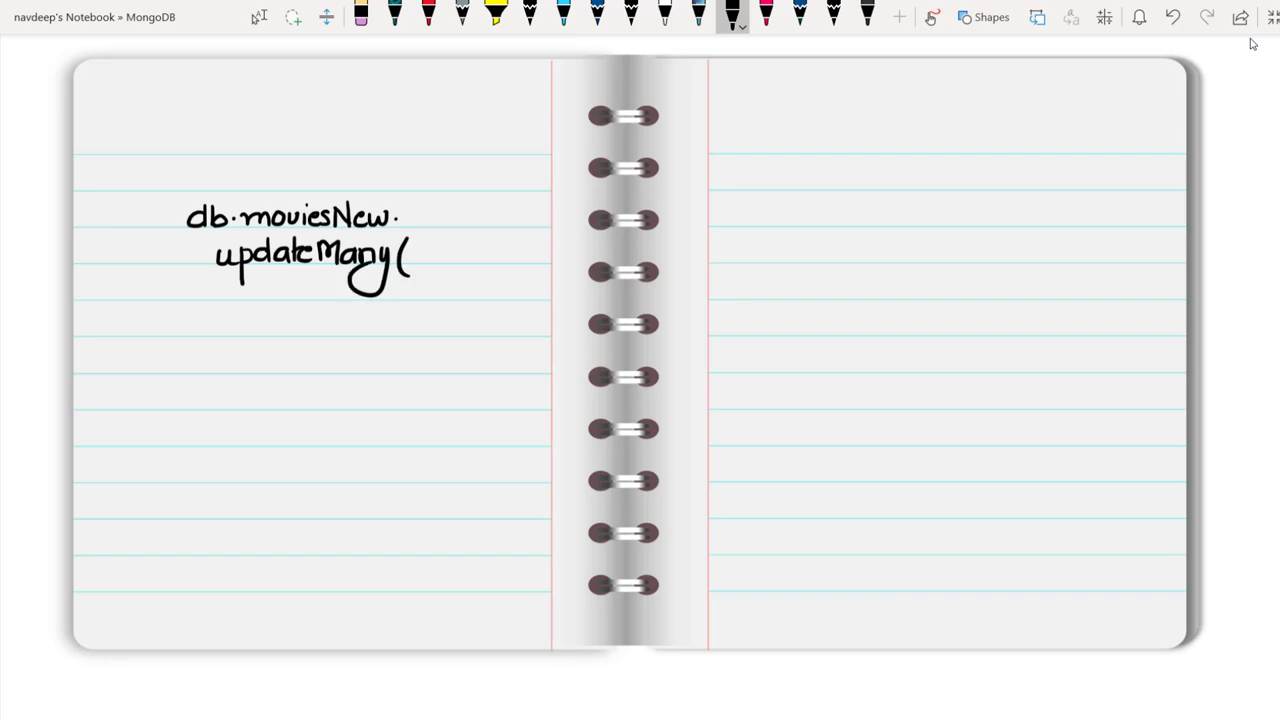
drag(216, 320, 230, 310)
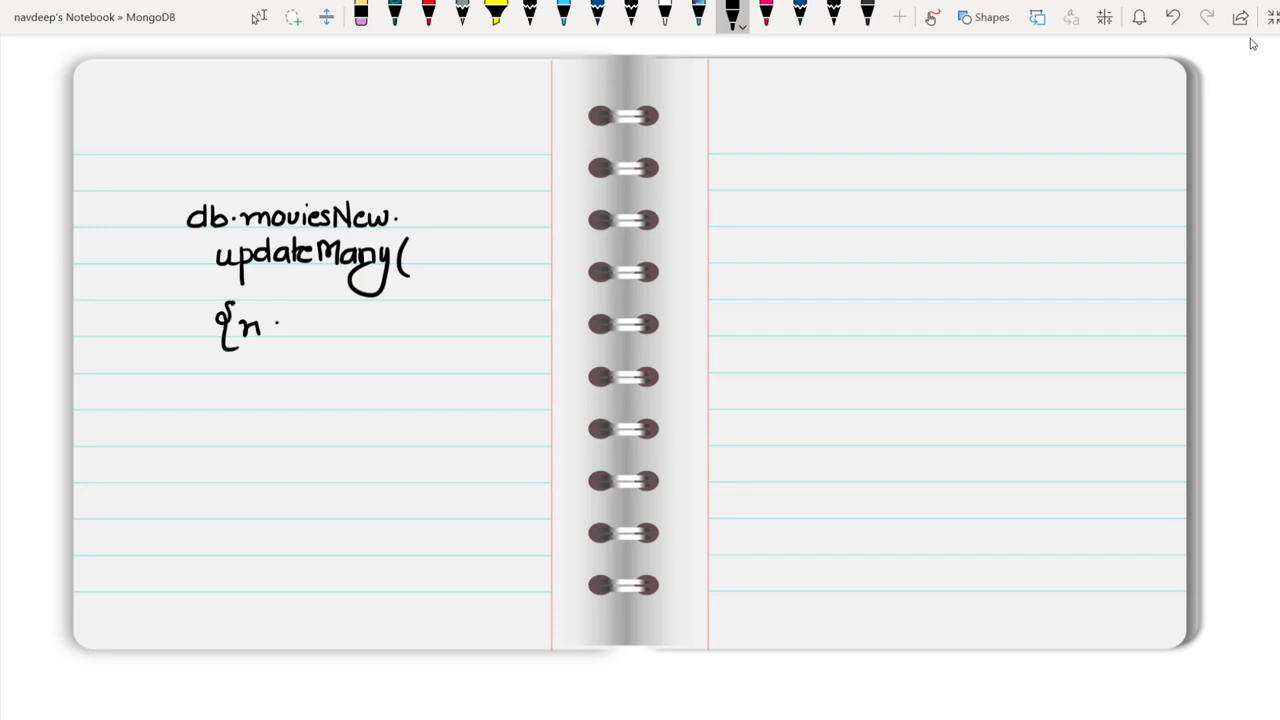
text(name : "Titanic"},)
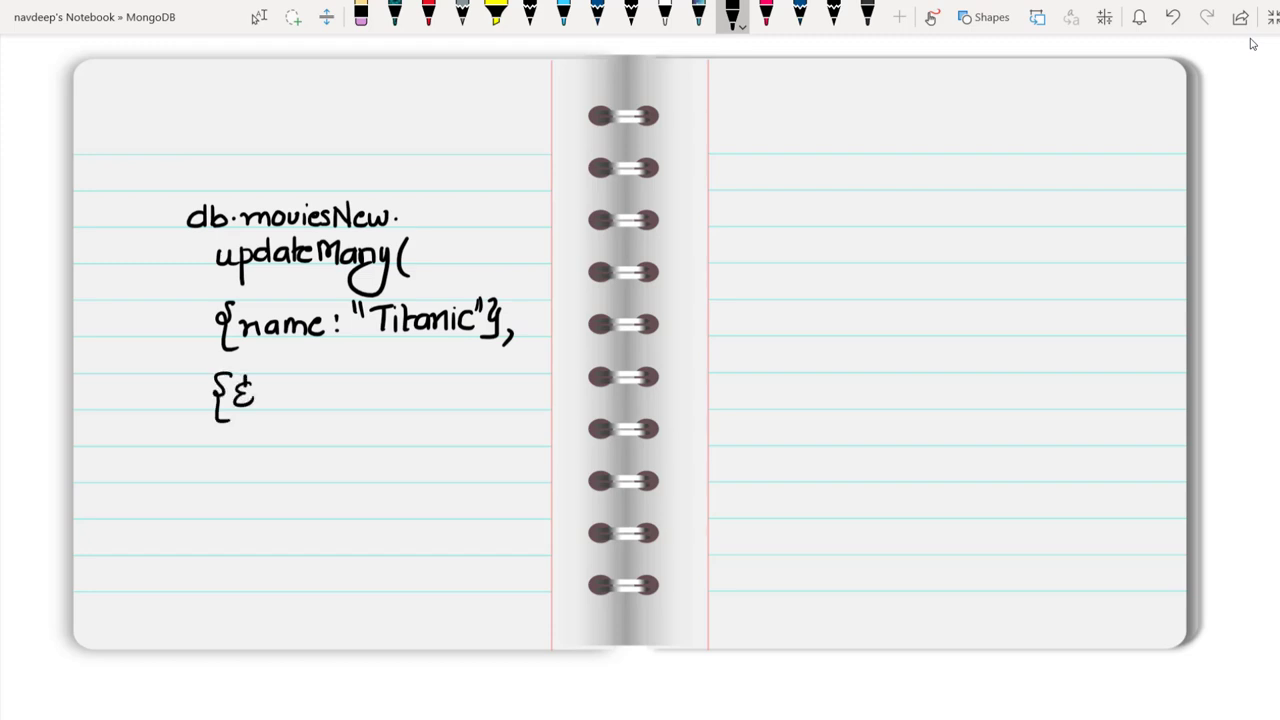
text($push : {)
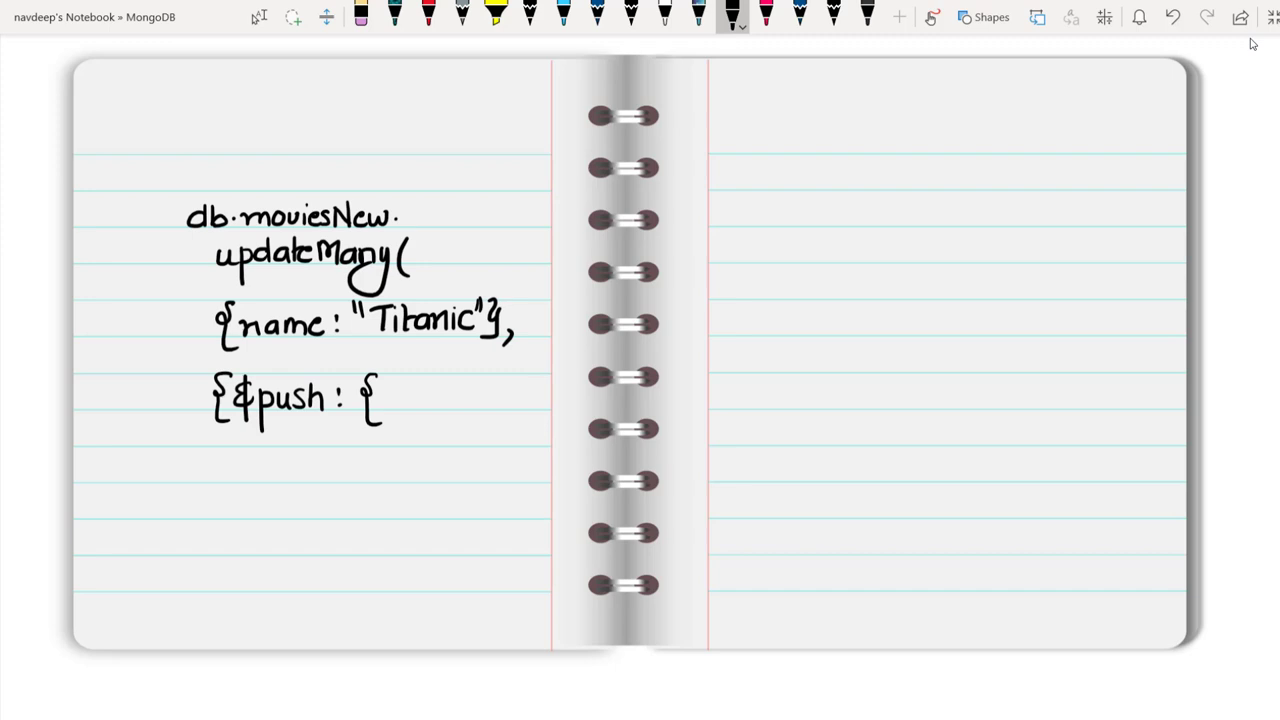
text("actors :)
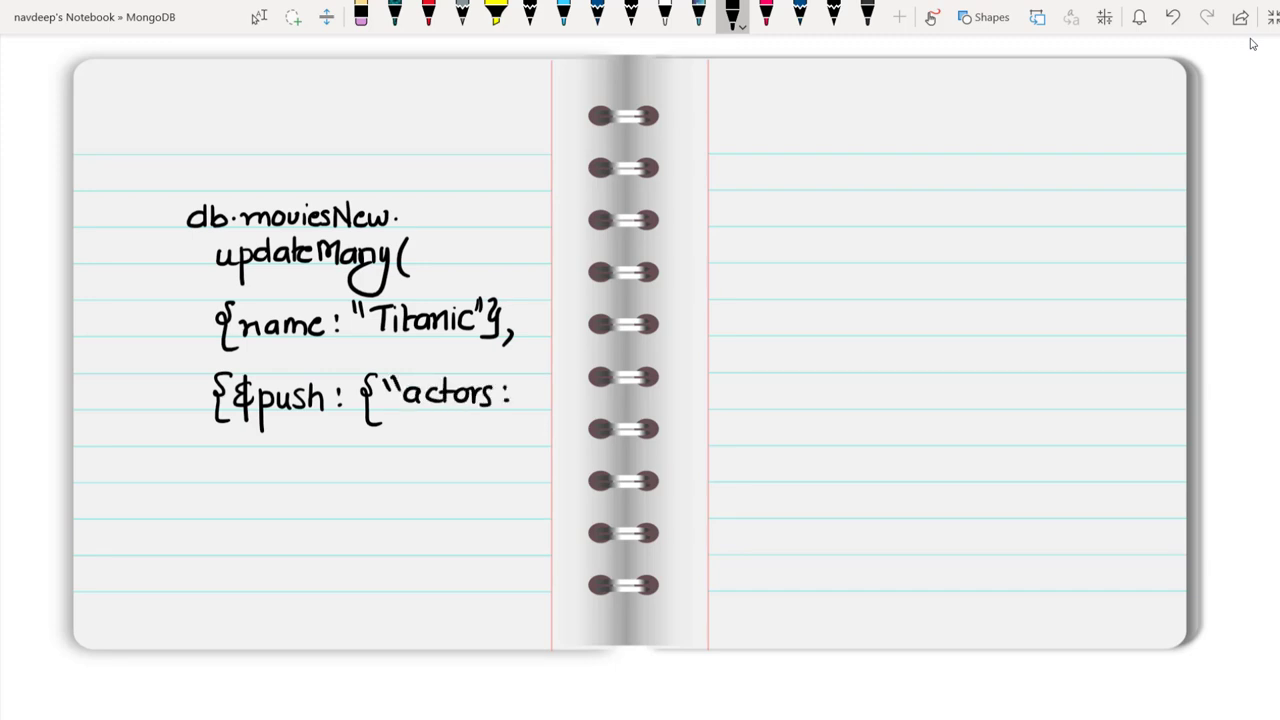
text(")
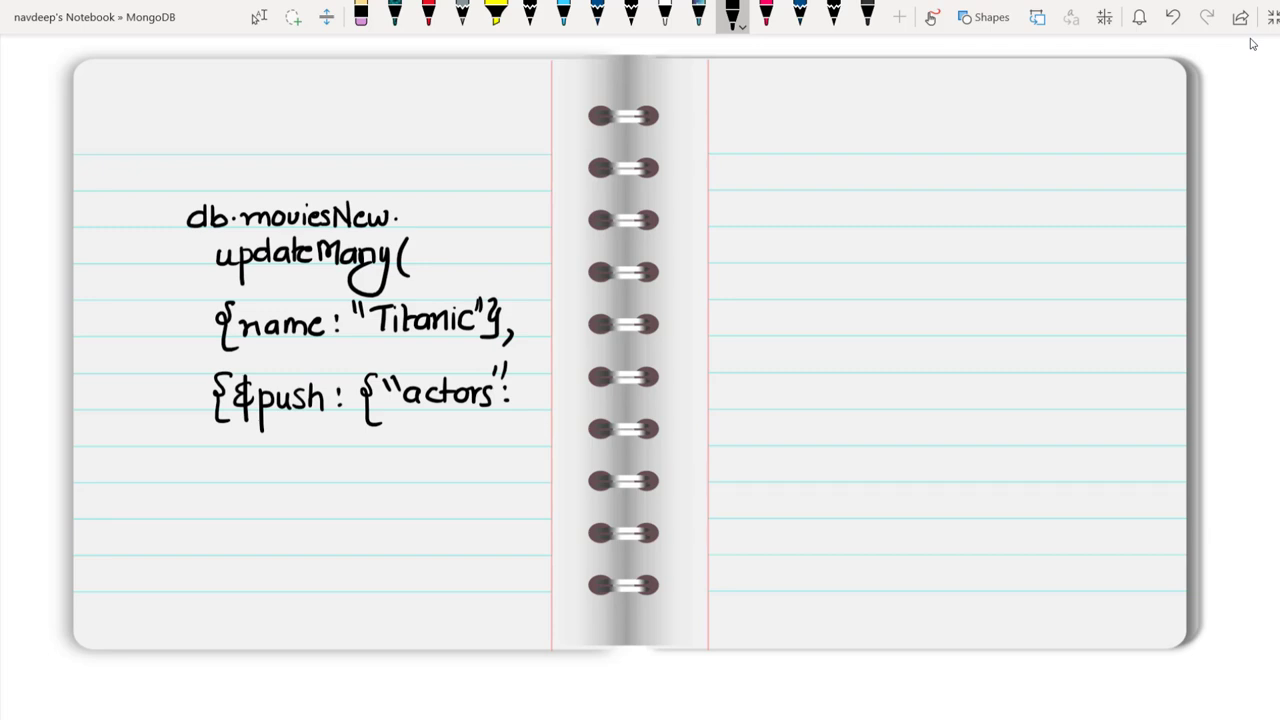
Handwrite the pushed actor {name:"Rebbica Williams", age:45} and close the query braces.
click(278, 460)
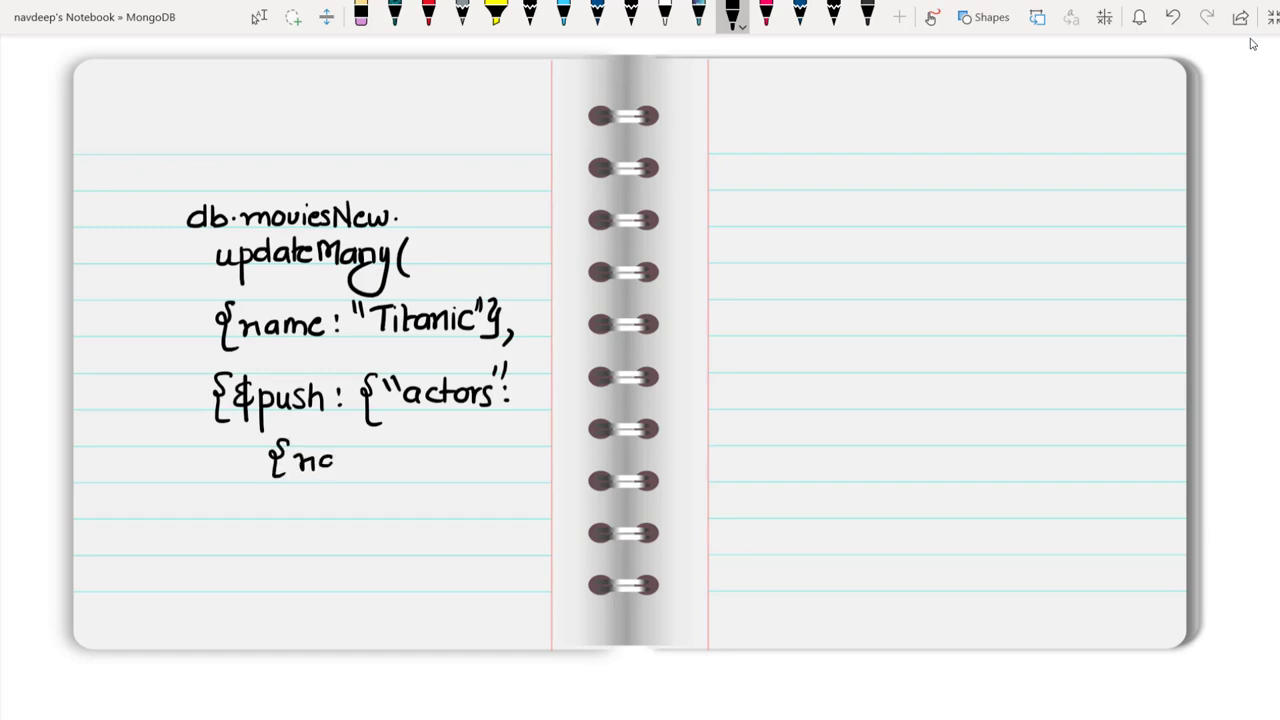
text(name:")
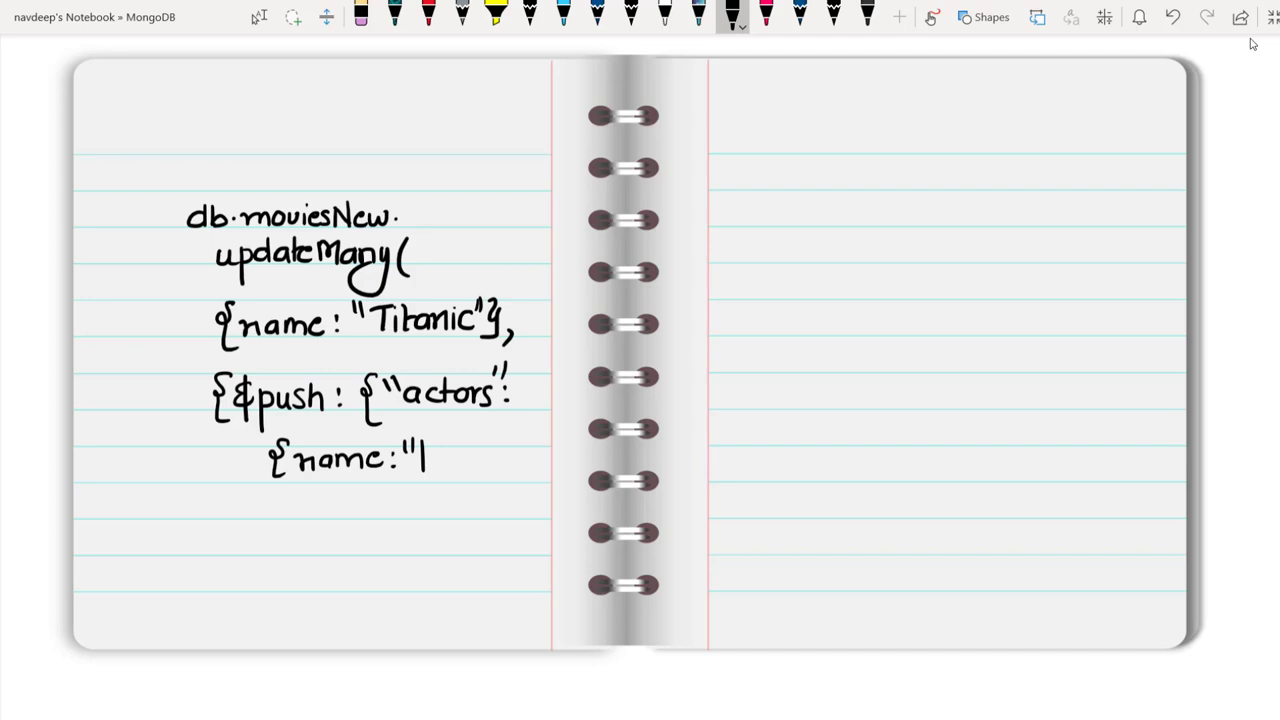
text(Rebbica Williams)
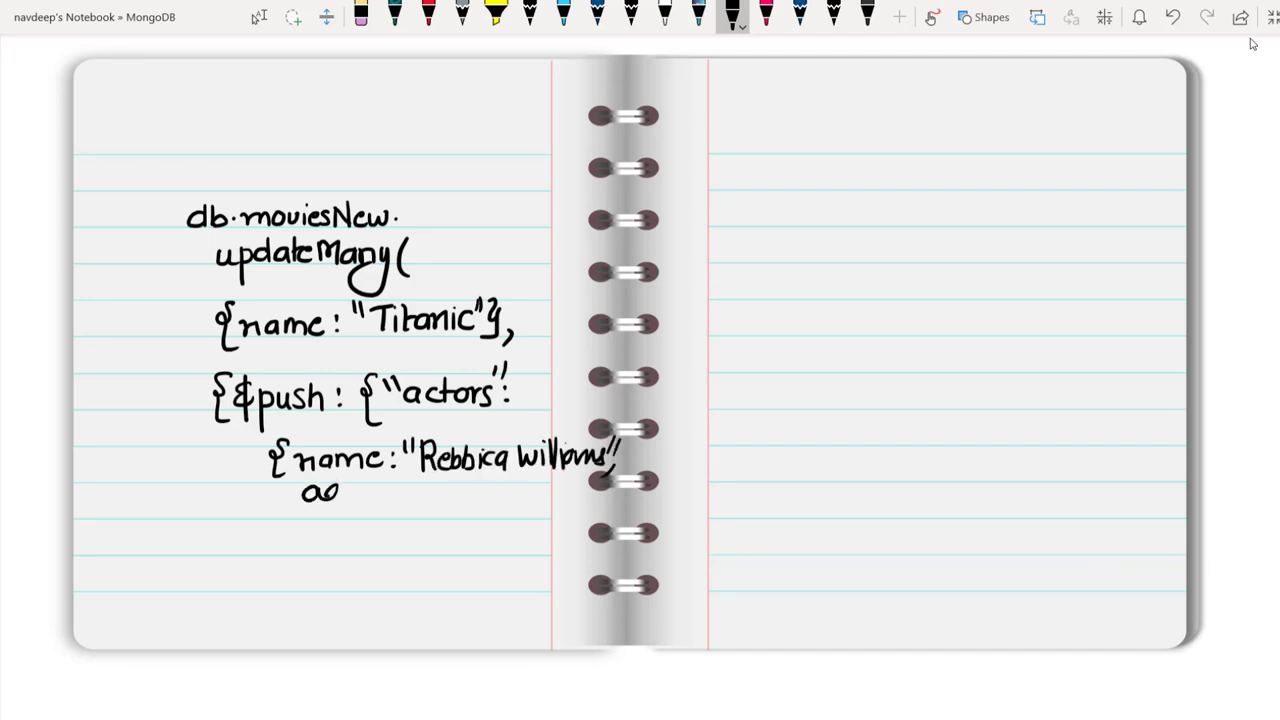
drag(300, 500, 430, 504)
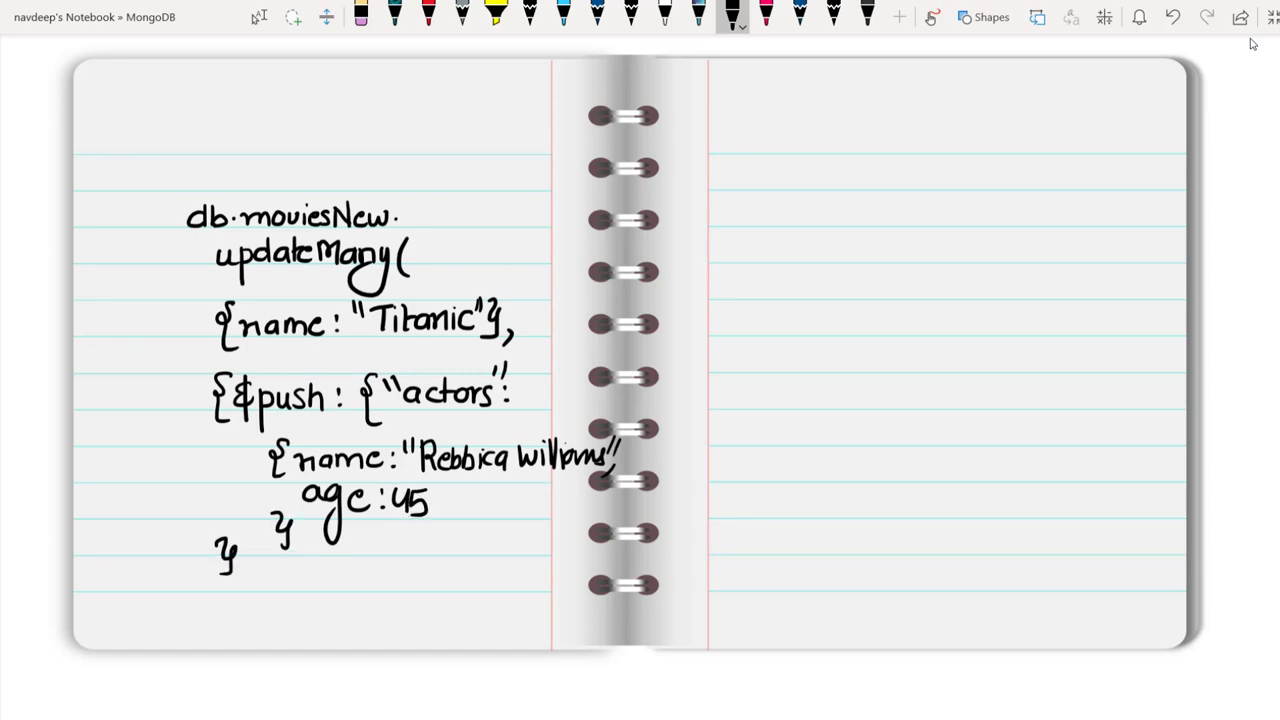
drag(200, 560, 164, 596)
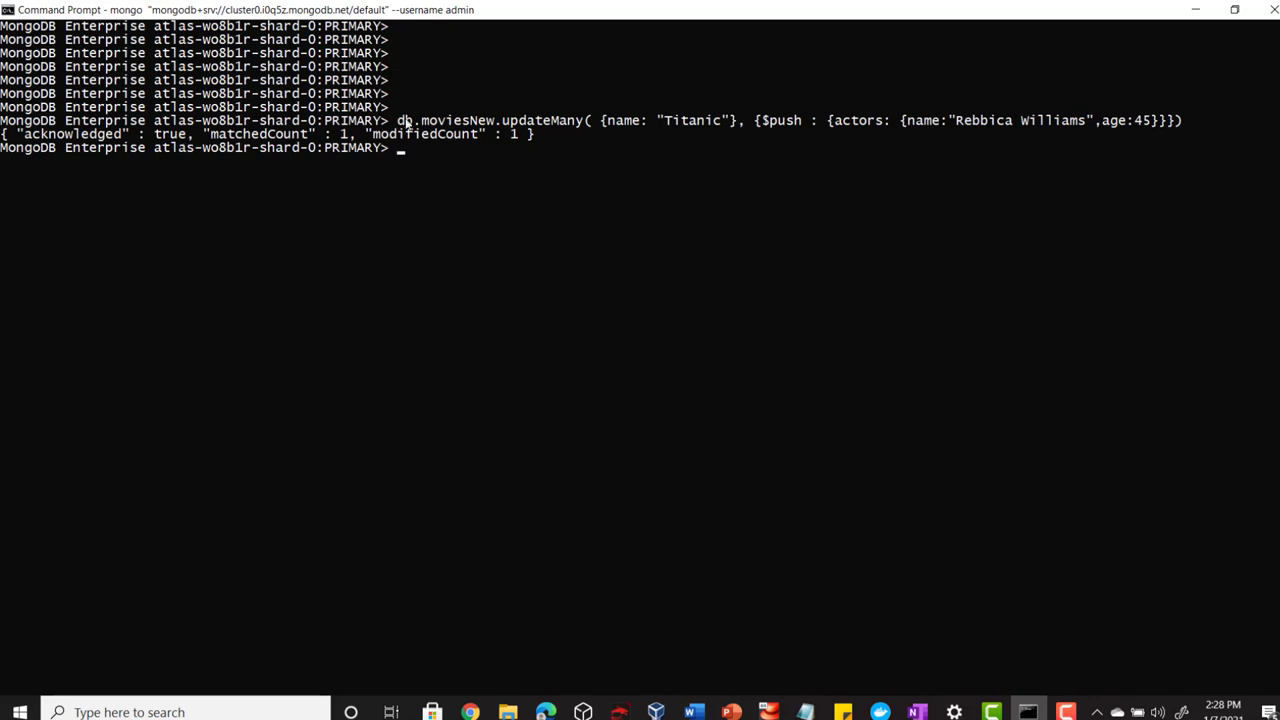
mouse_move(420, 132)
text(db.moviesNew.find({name:"Titanic"}).pretty())
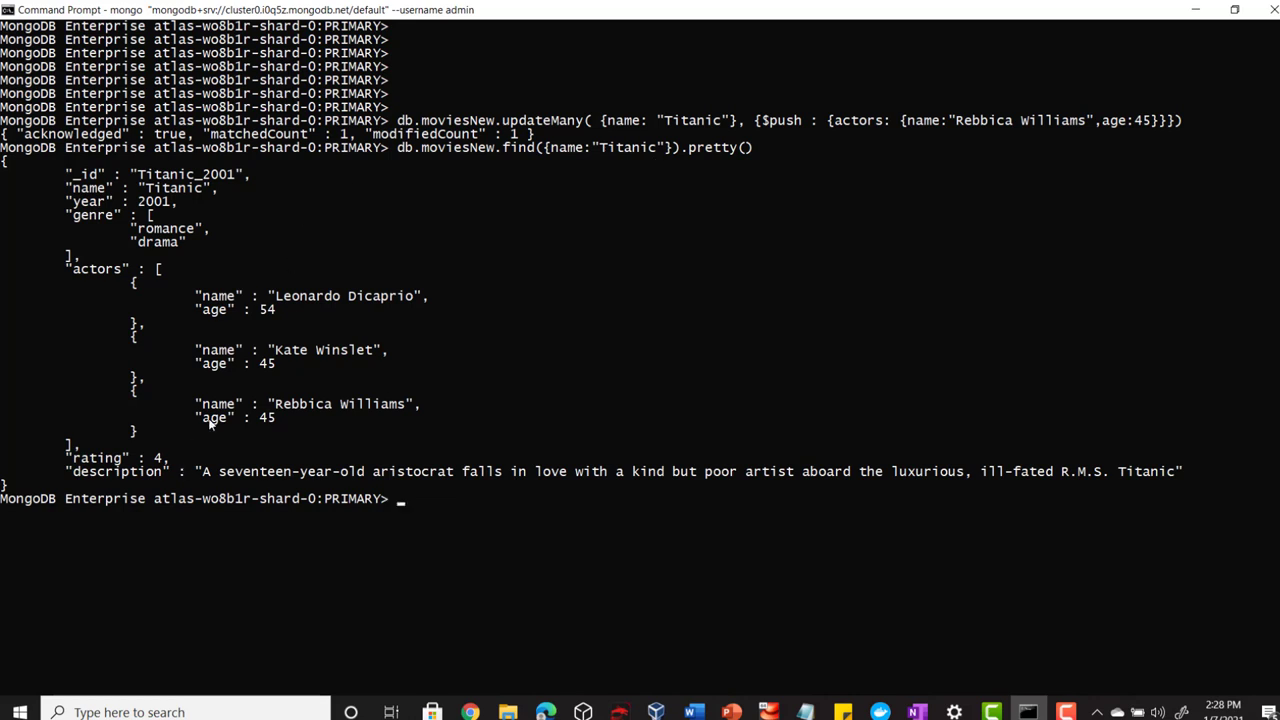
mouse_move(370, 404)
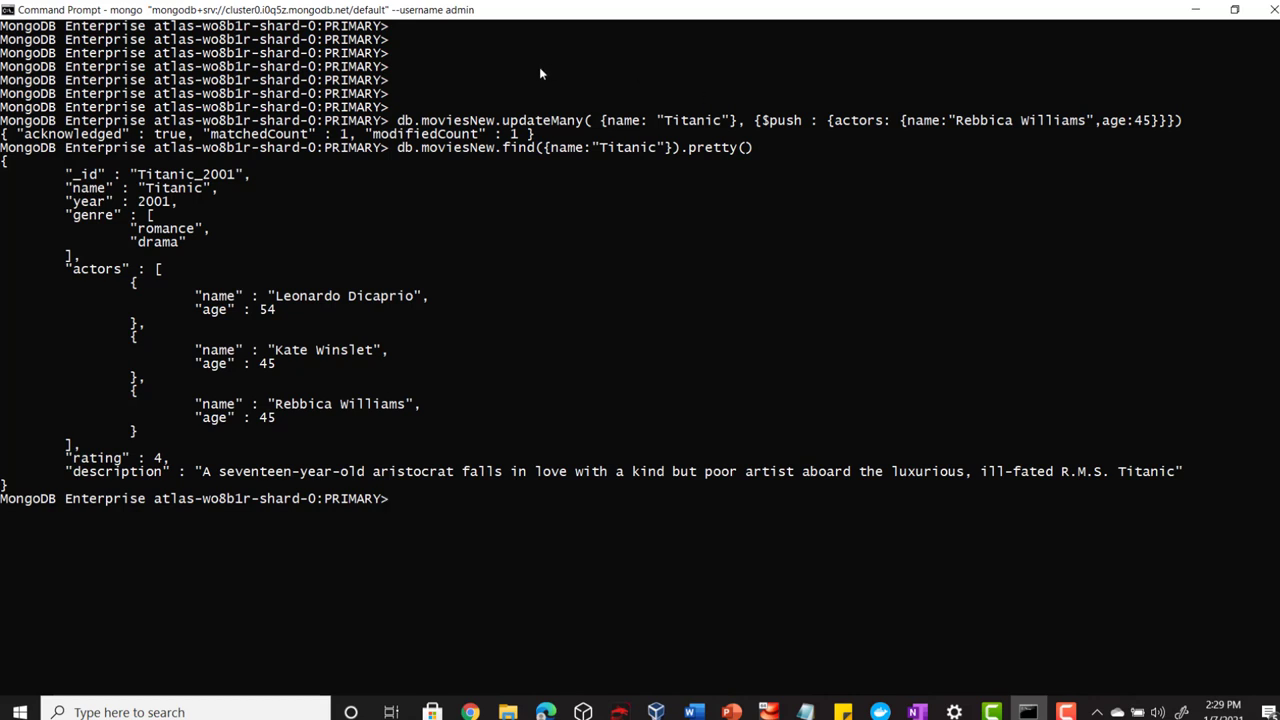
mouse_move(254, 432)
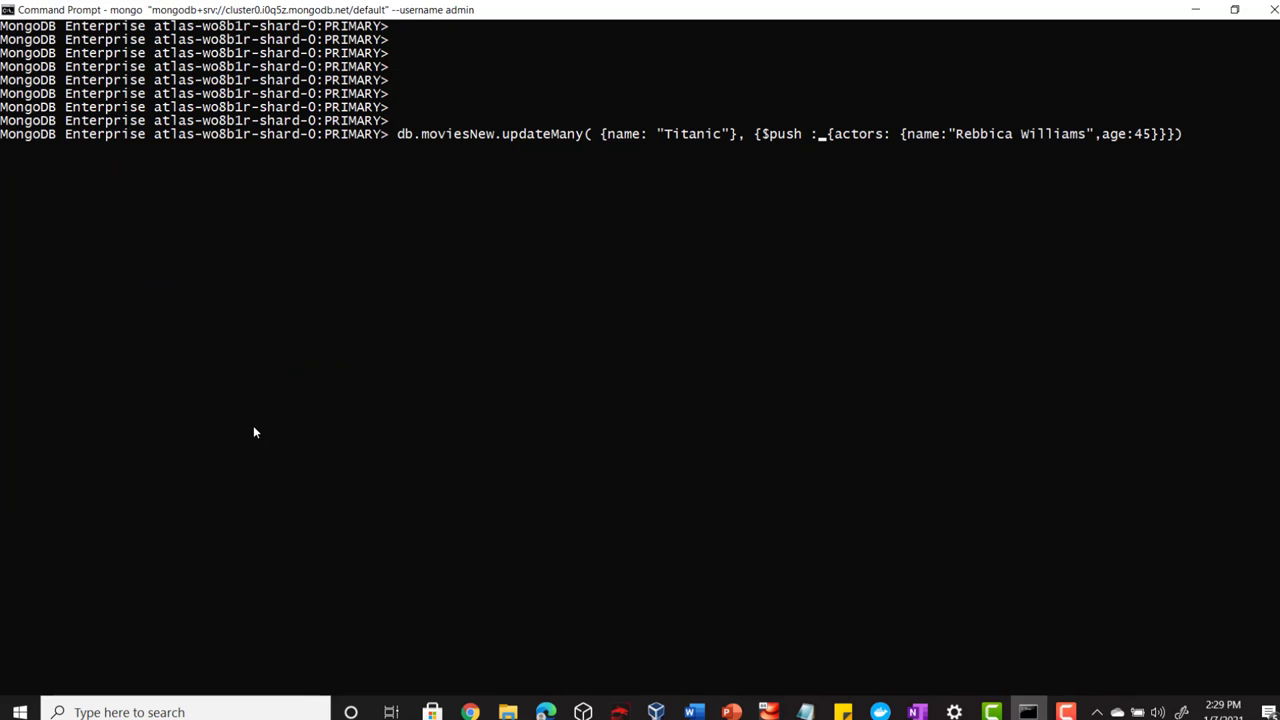
Run the $pull removing Rebbica Williams, then find Titanic pretty-printed showing two actors.
key(BackSpace)
text(ll)
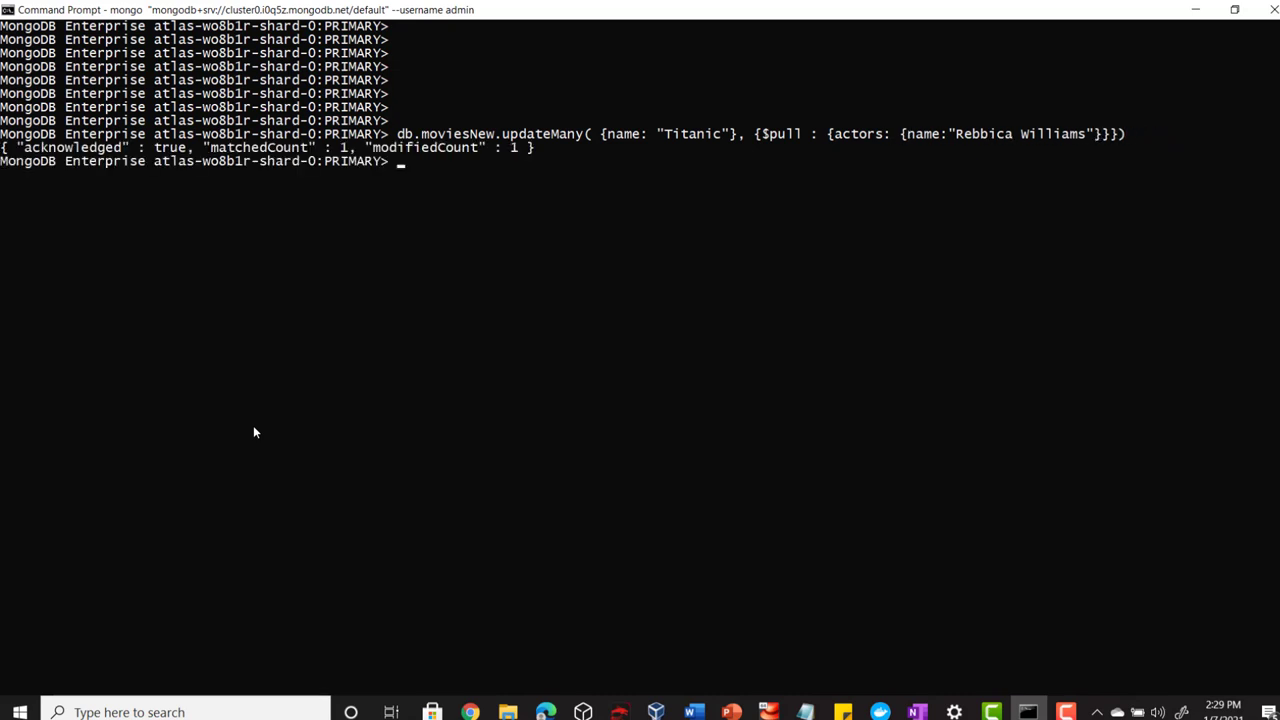
text(db.moviesNew.find({name:"Titanic"}).pretty())
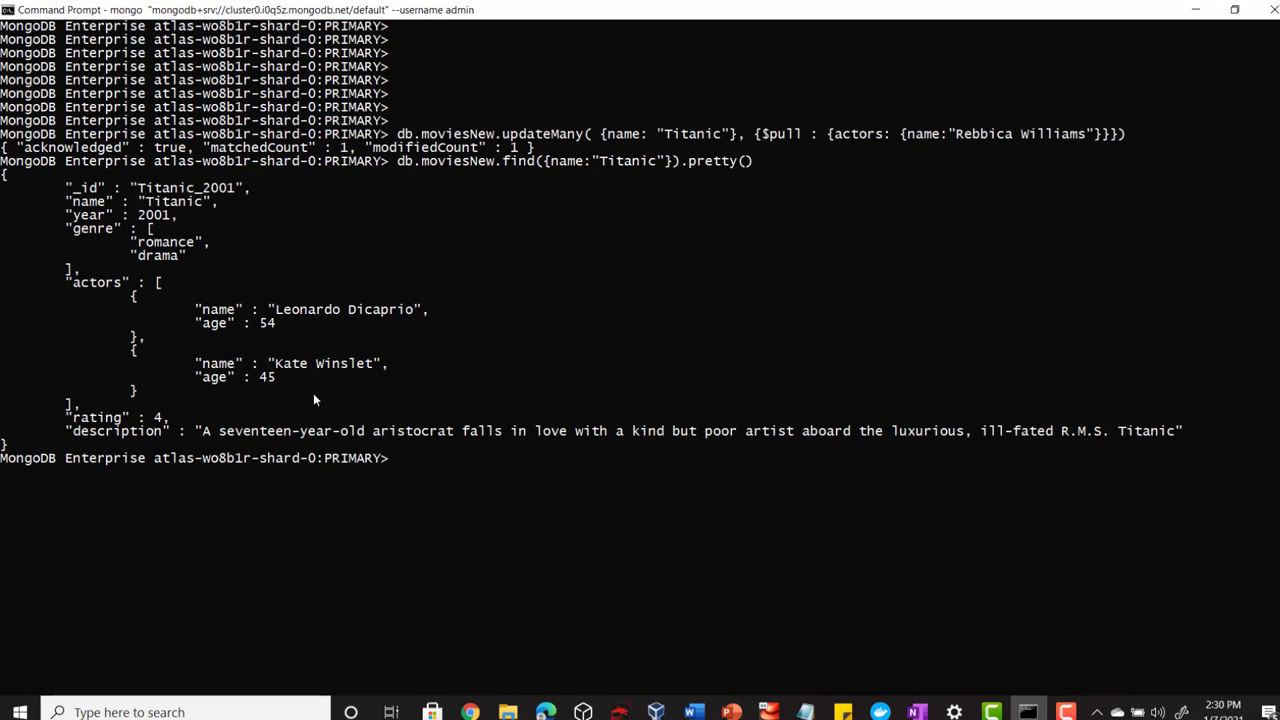
mouse_move(812, 176)
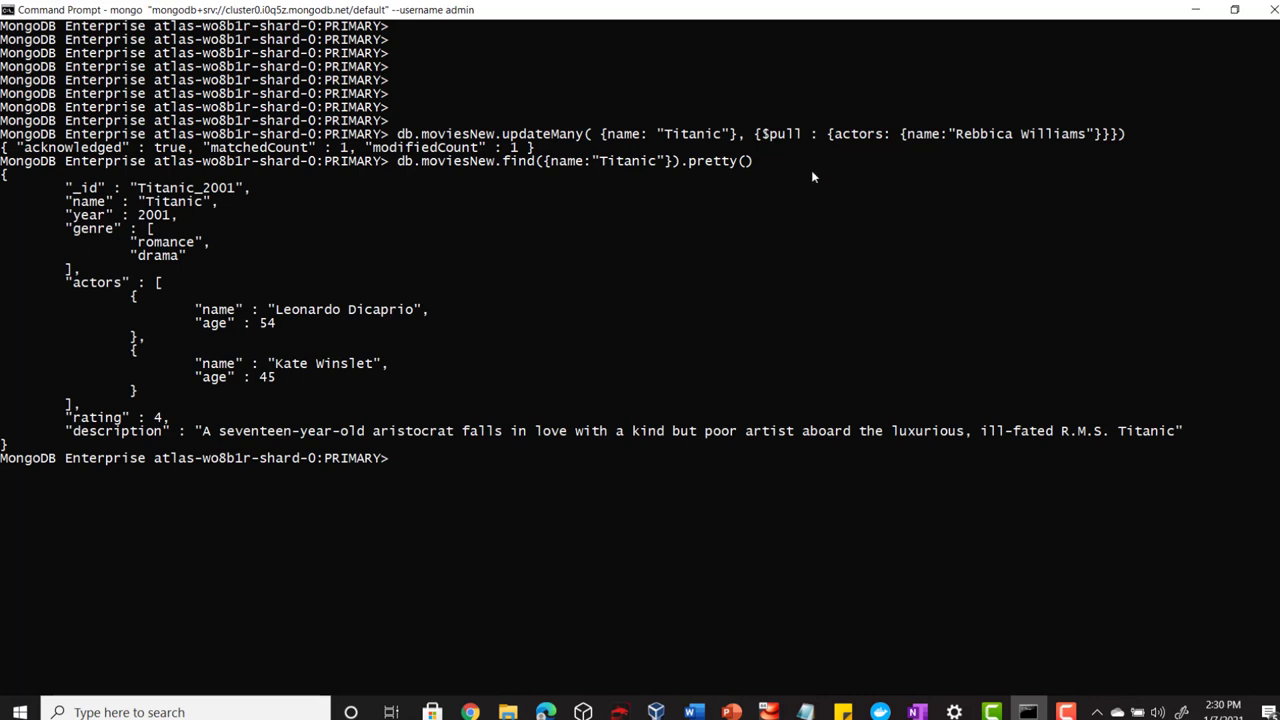